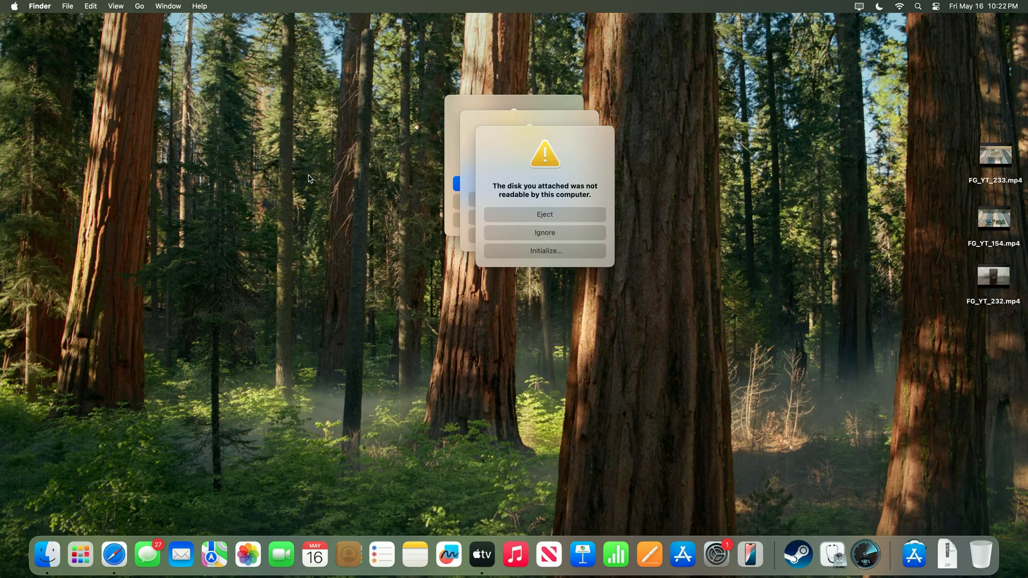
pyautogui.moveTo(344, 173)
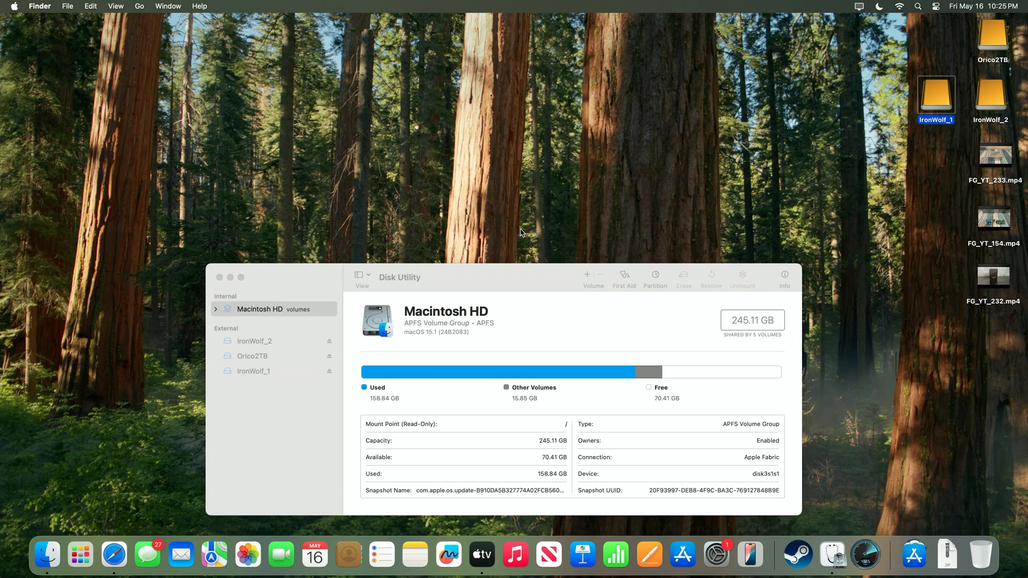
pyautogui.moveTo(537, 327)
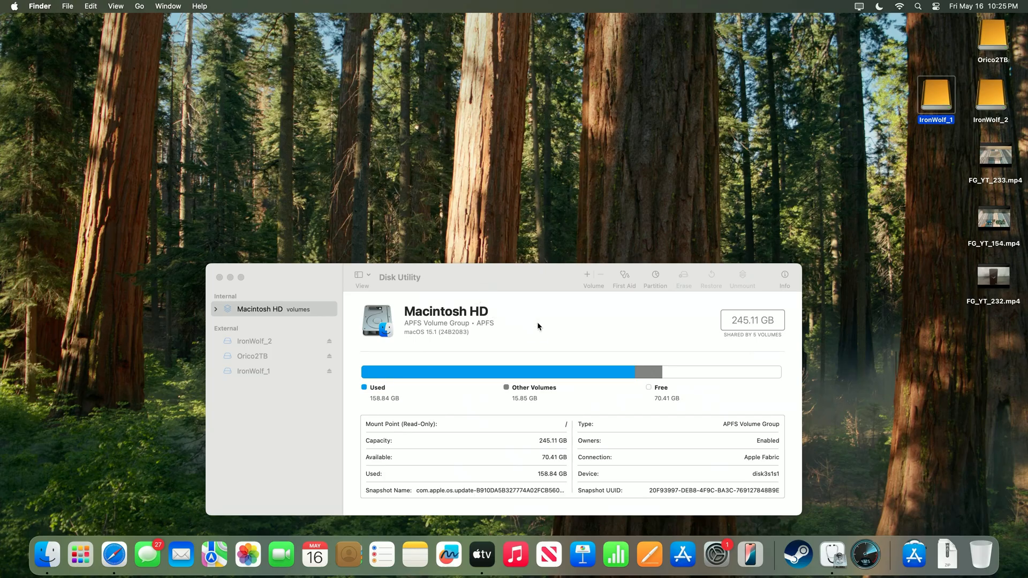
pyautogui.moveTo(173, 370)
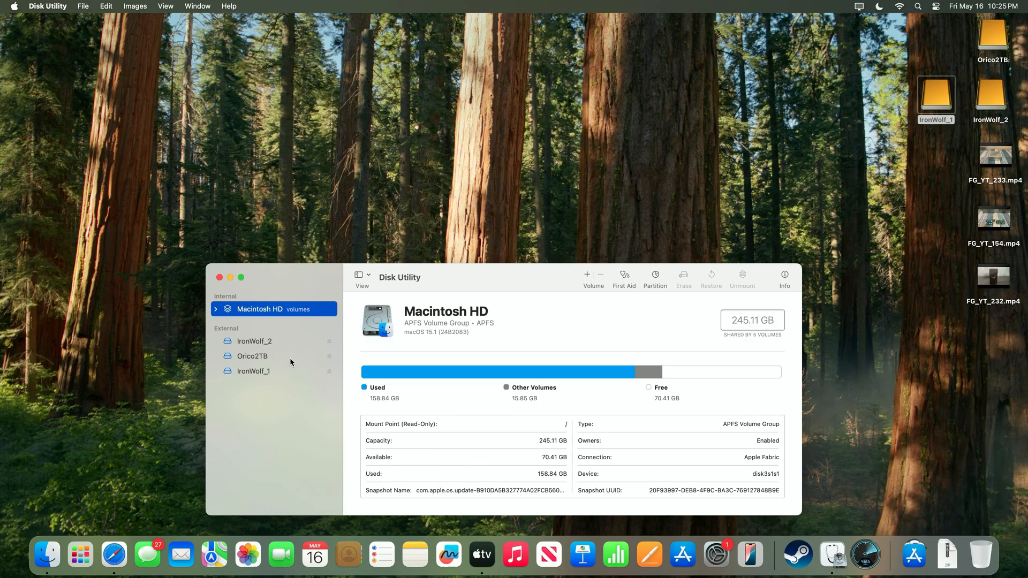
# - Inspect Orico2TB (2.05 TB APFS) and IronWolf_2 (4 TB ExFAT), then quit Disk Utility
pyautogui.click(252, 356)
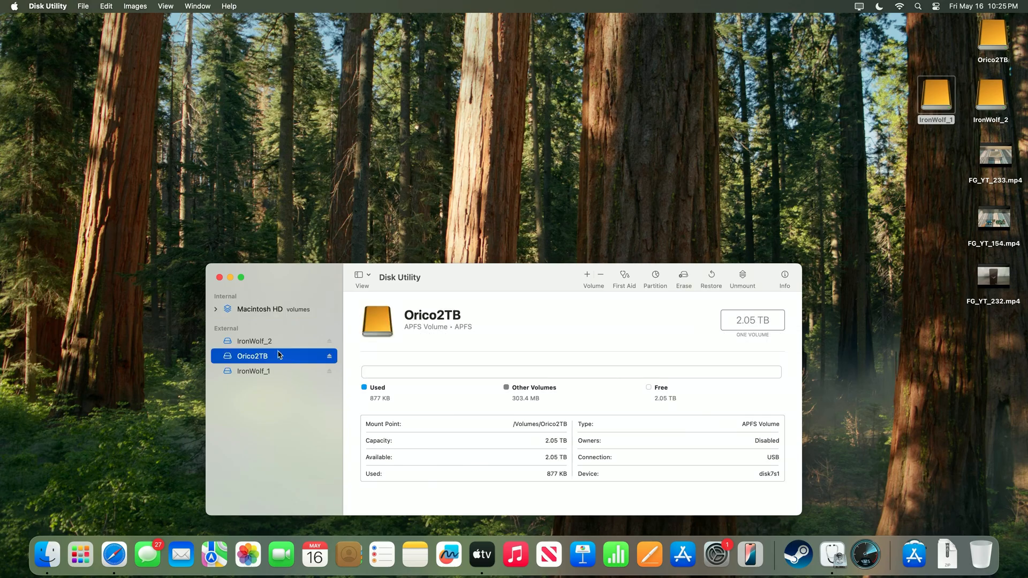
pyautogui.moveTo(424, 337)
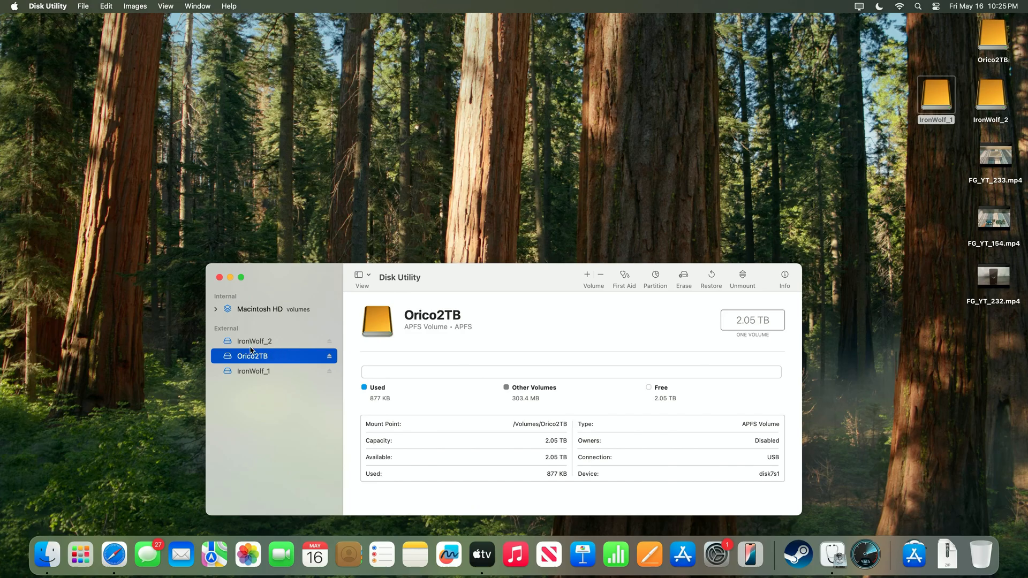
pyautogui.click(254, 341)
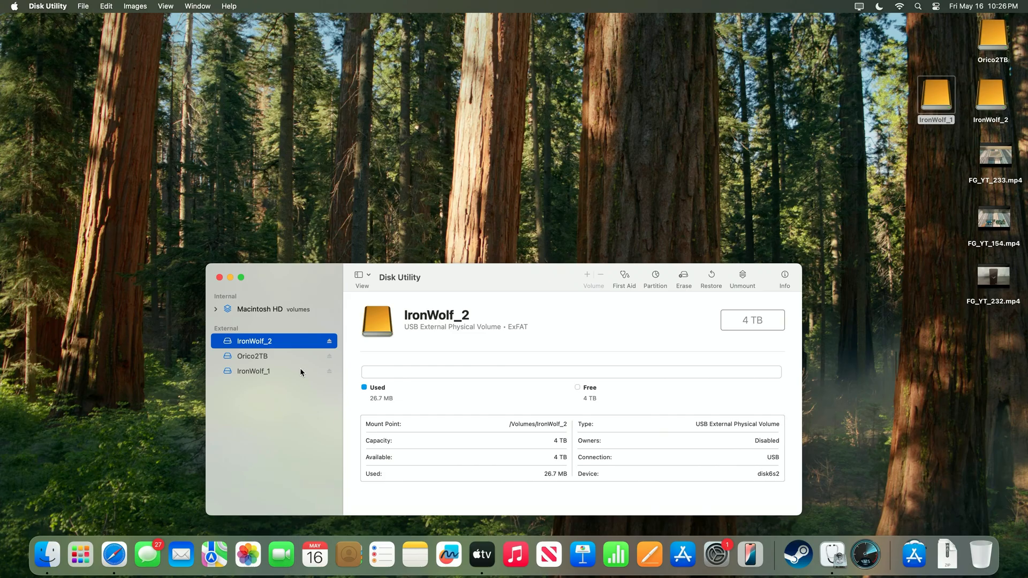
pyautogui.moveTo(174, 272)
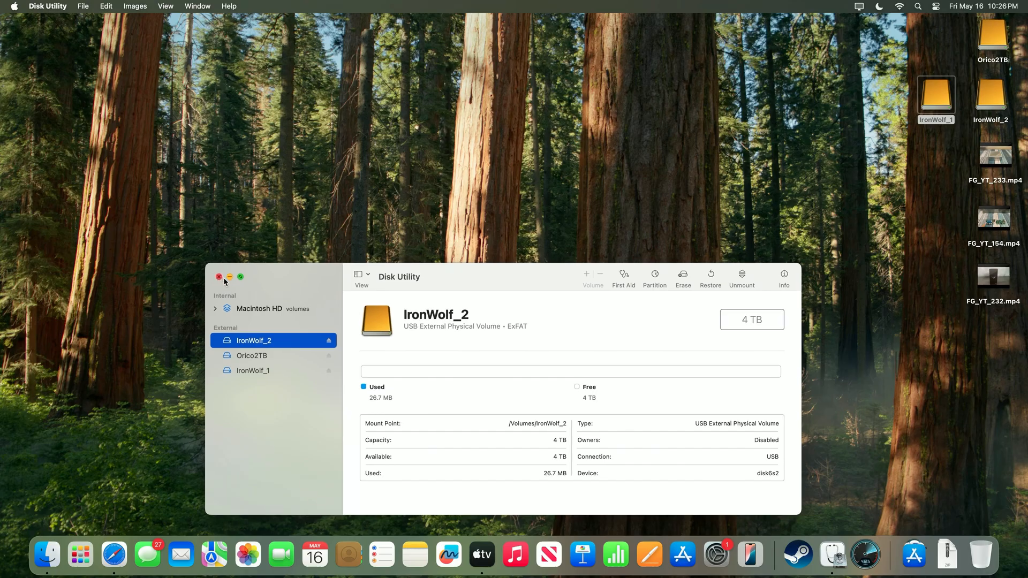
pyautogui.click(219, 276)
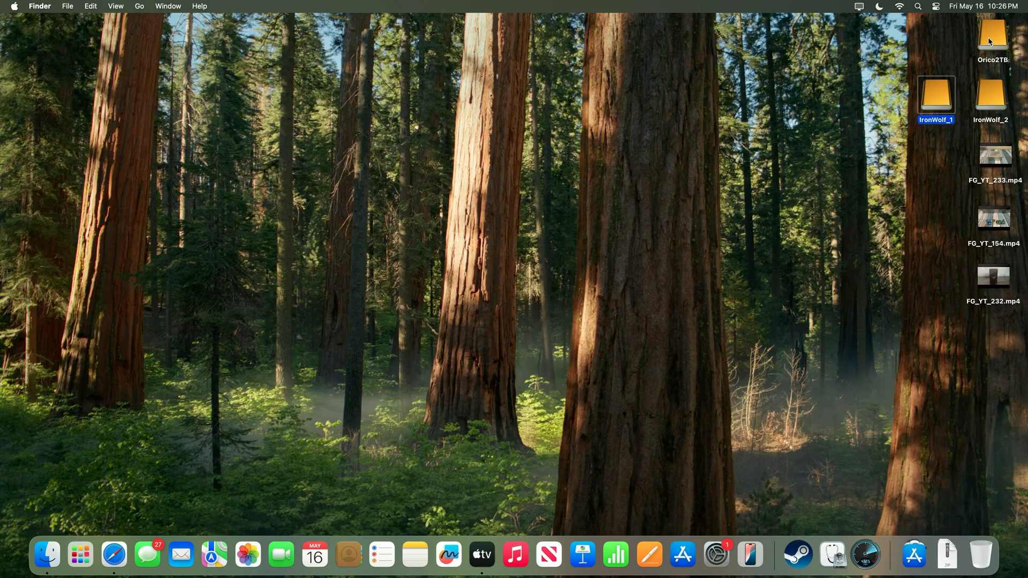
# - Open Orico2TB and copy FG_YT_233.mp4, FG_YT_154.mp4 and FG_YT_232.mp4 into it
pyautogui.doubleClick(992, 36)
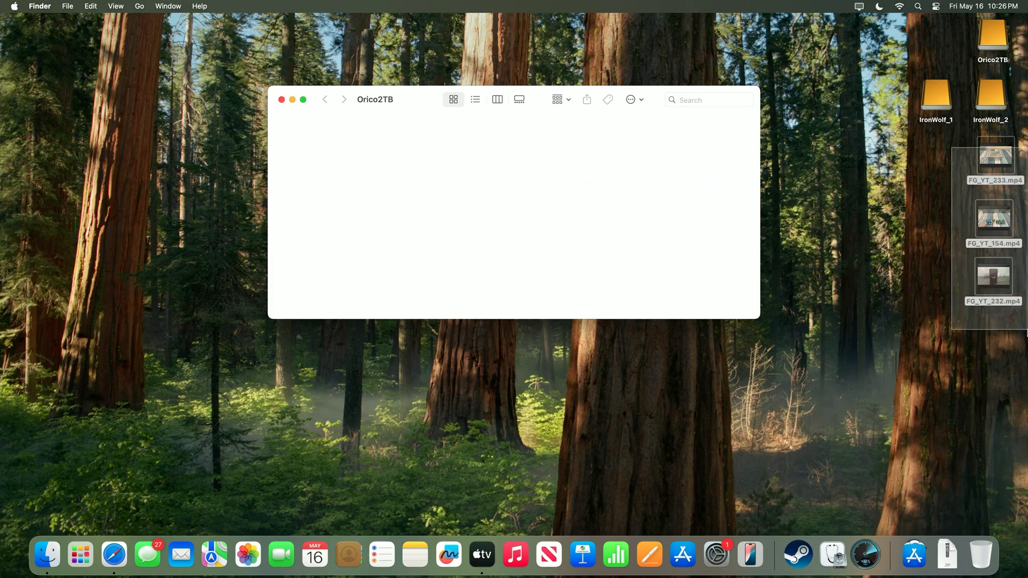
pyautogui.click(994, 220)
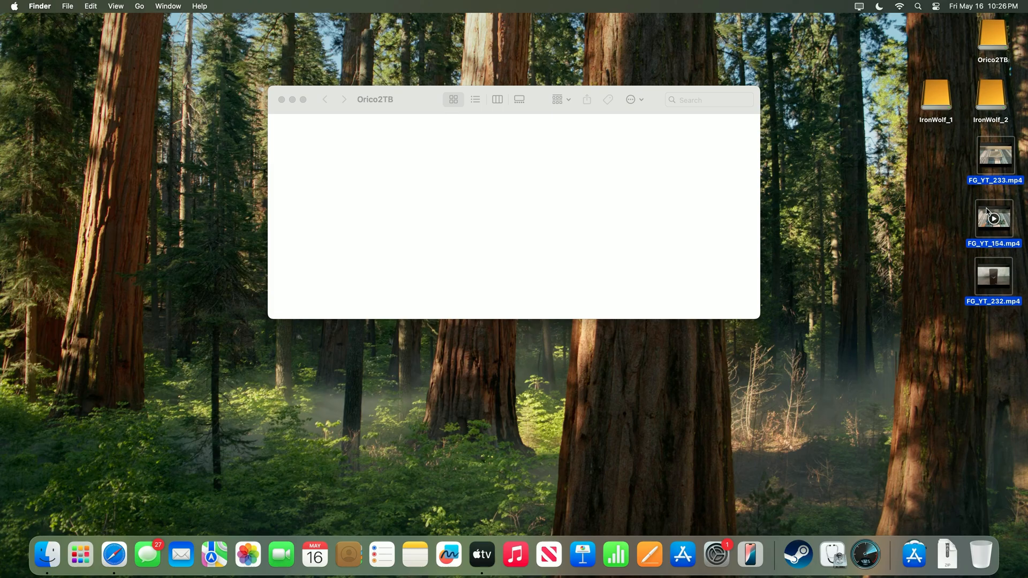
pyautogui.moveTo(992, 220); pyautogui.dragTo(434, 223)
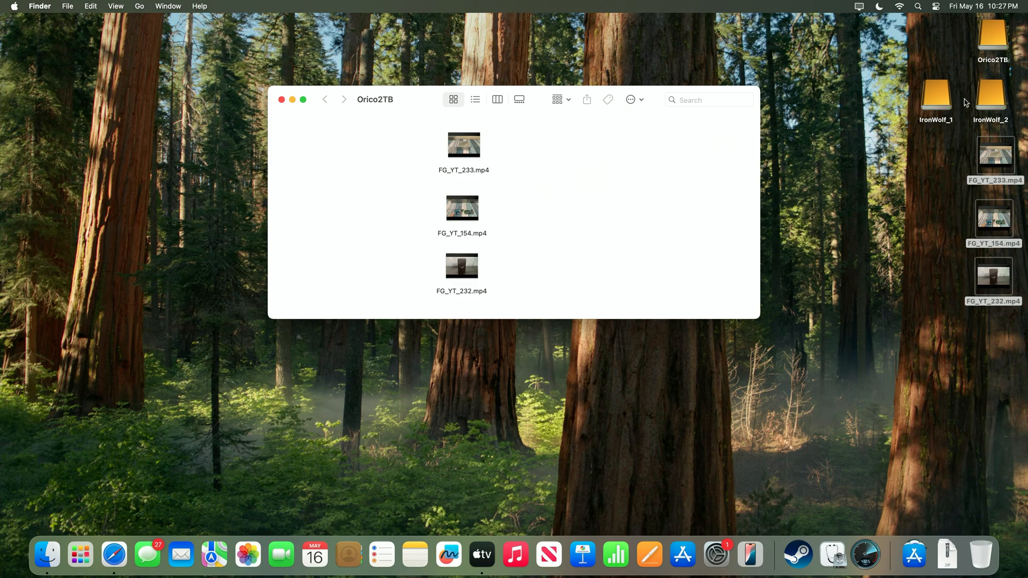
# - Open the IronWolf_2 drive window from the desktop
pyautogui.doubleClick(991, 97)
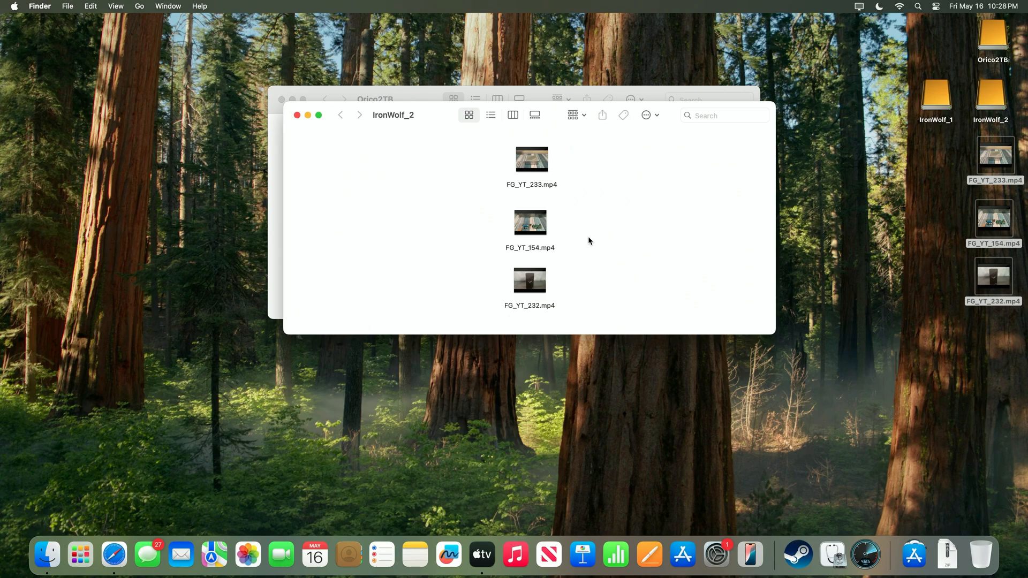
pyautogui.moveTo(552, 209)
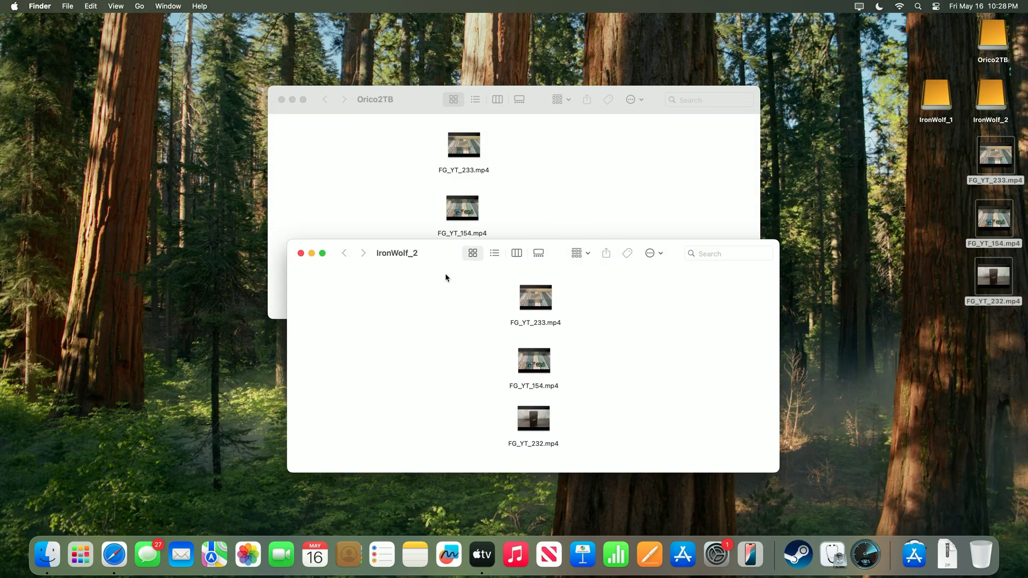
# - Move the IronWolf_2 window aside and open the IronWolf_1 drive
pyautogui.moveTo(397, 253); pyautogui.dragTo(416, 336)
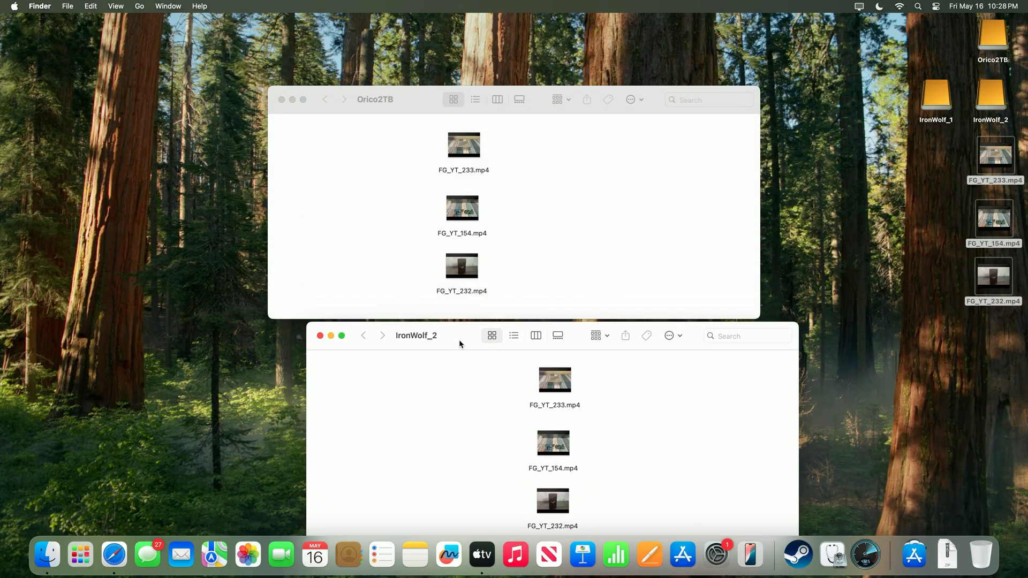
pyautogui.moveTo(415, 335); pyautogui.dragTo(472, 346)
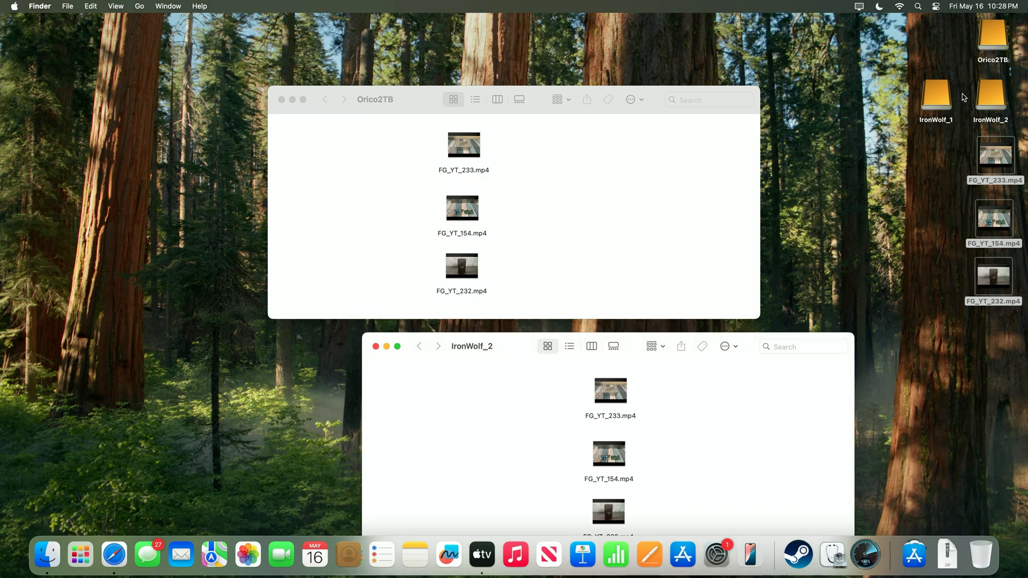
pyautogui.click(936, 96)
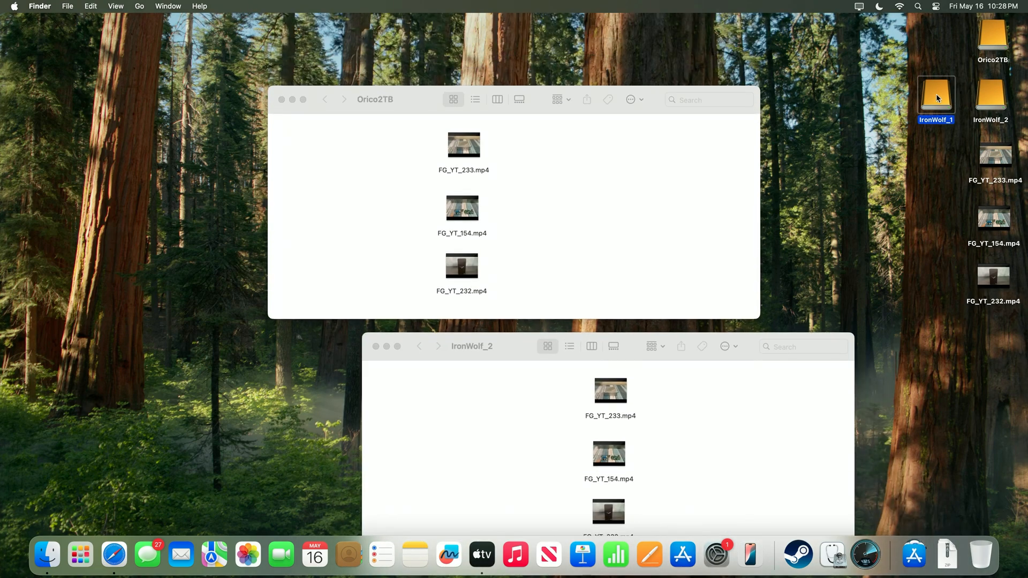
pyautogui.doubleClick(935, 97)
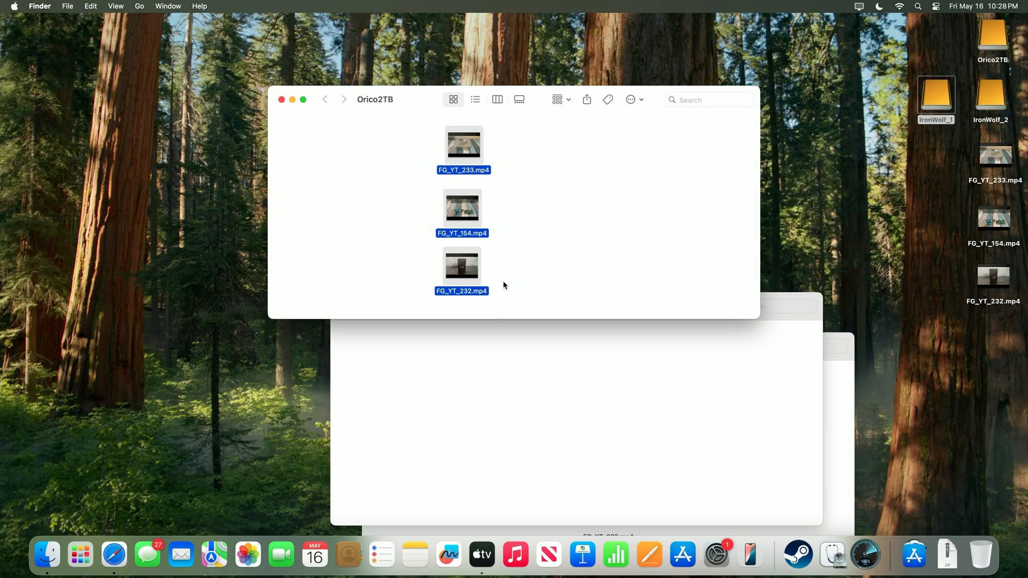
# - Copy FG_YT_233.mp4, FG_YT_154.mp4 and FG_YT_232.mp4 from Orico2TB into IronWolf_1
pyautogui.moveTo(464, 268); pyautogui.dragTo(482, 289)
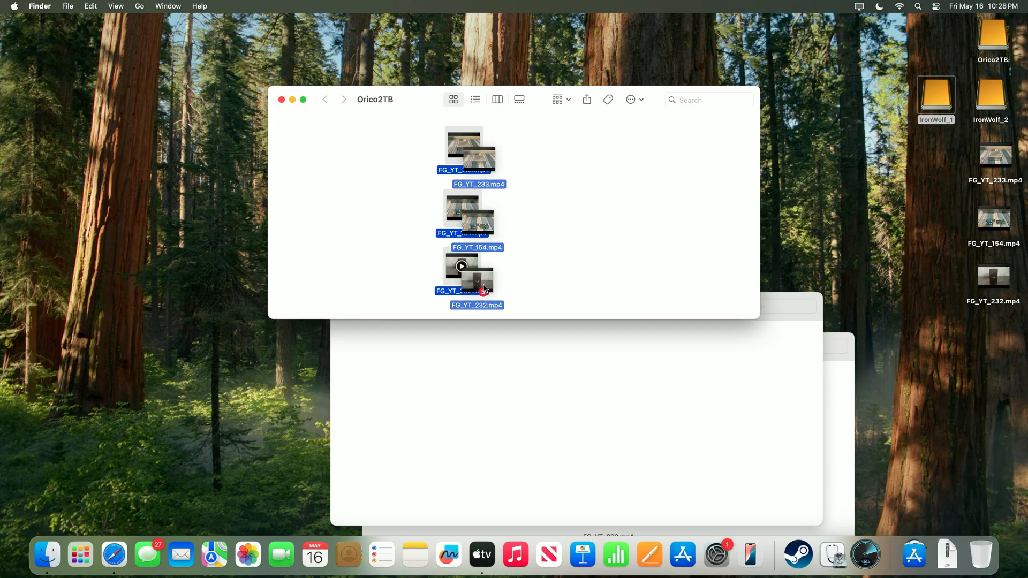
pyautogui.moveTo(478, 275); pyautogui.dragTo(551, 472)
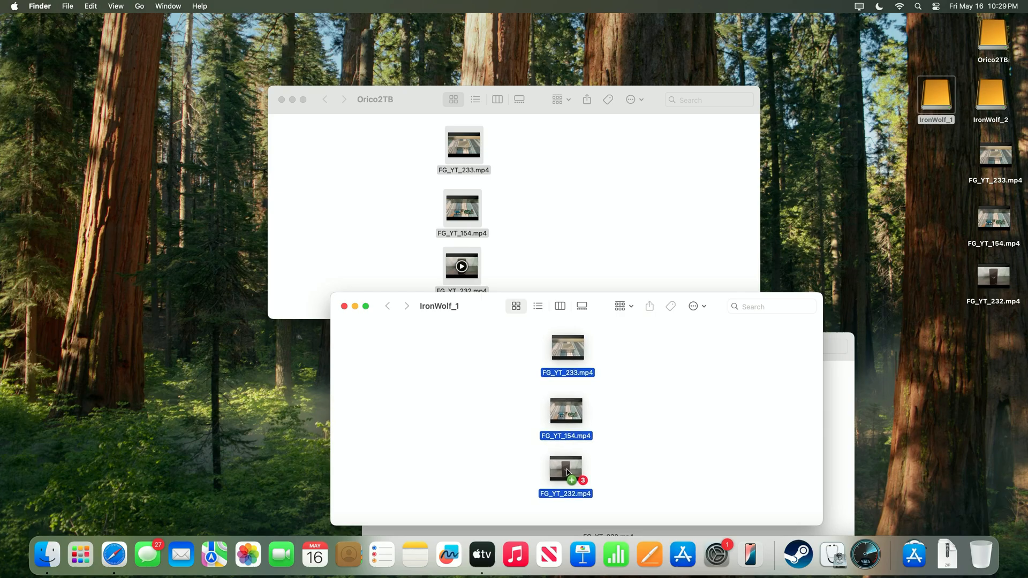
pyautogui.moveTo(566, 472); pyautogui.dragTo(567, 472)
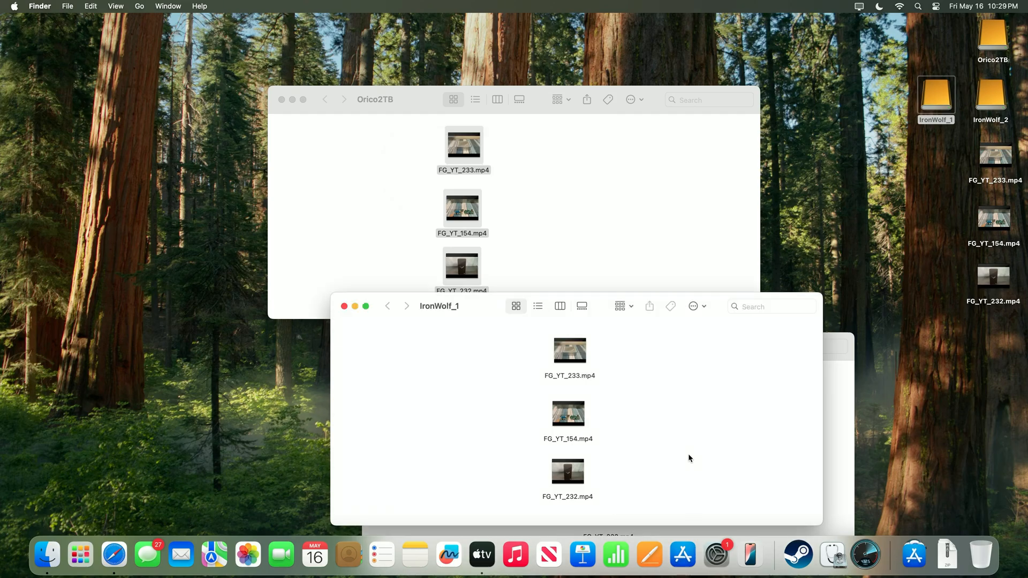
pyautogui.moveTo(629, 202)
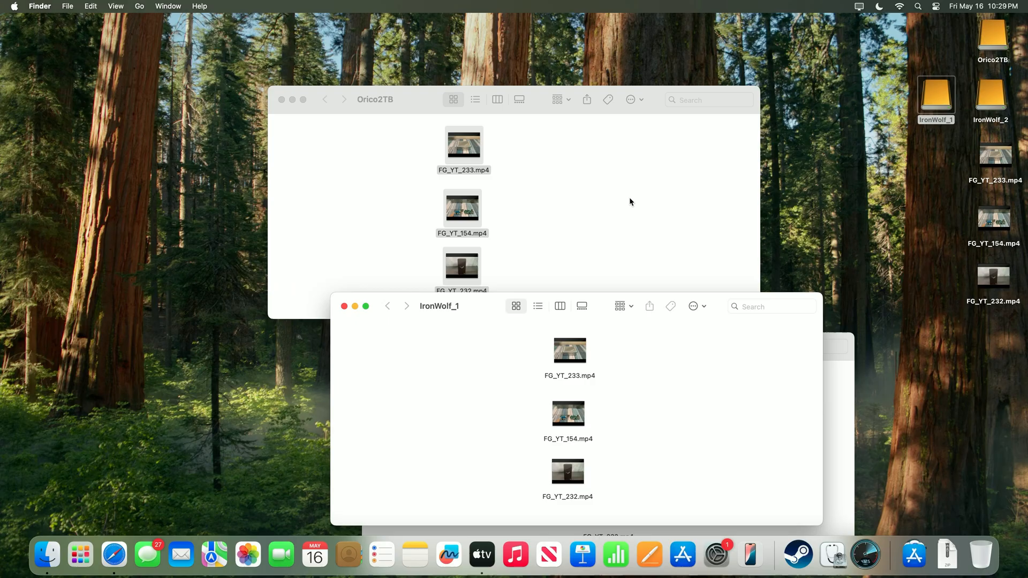
pyautogui.moveTo(626, 212)
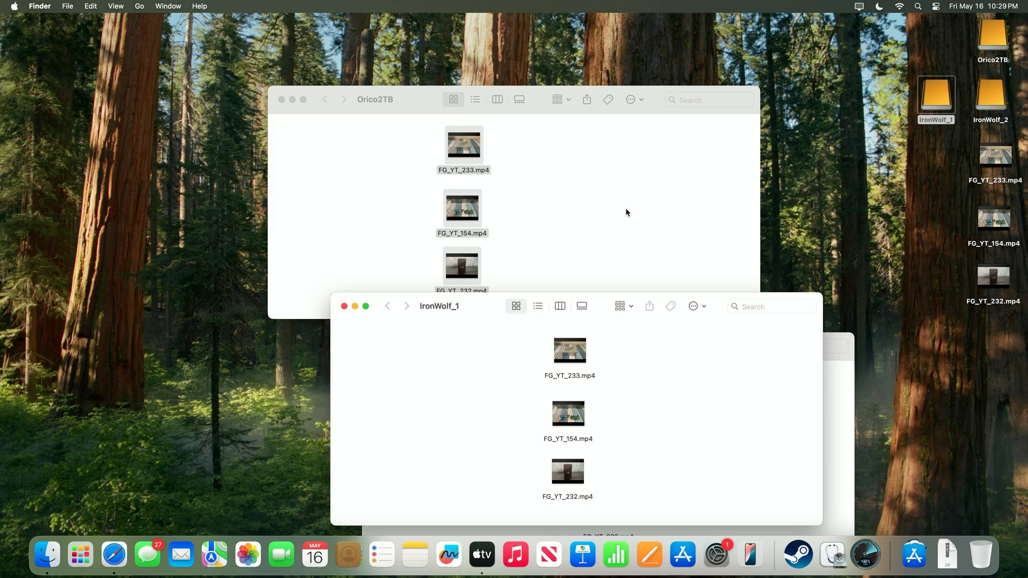
pyautogui.moveTo(490, 158)
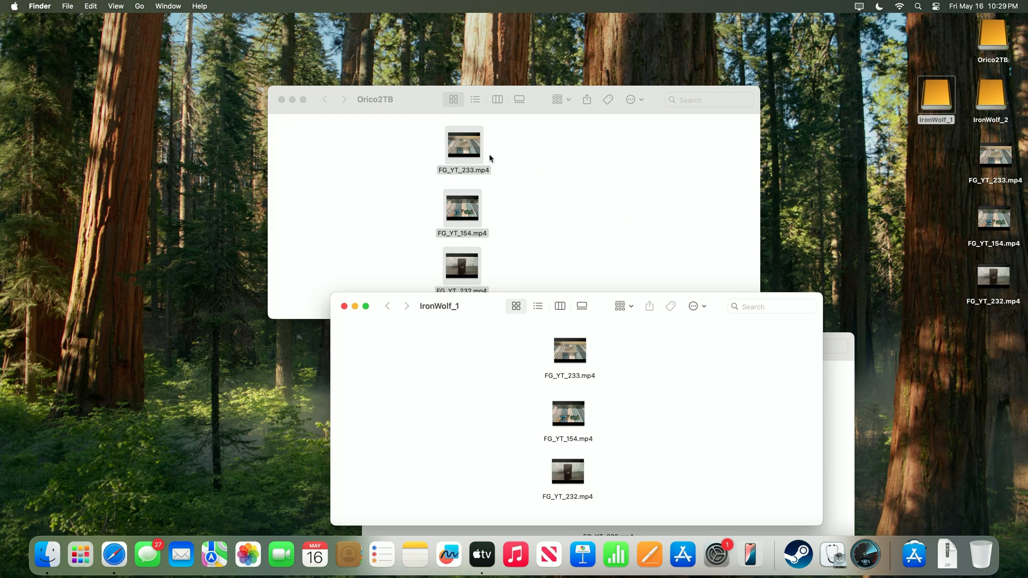
pyautogui.moveTo(579, 198)
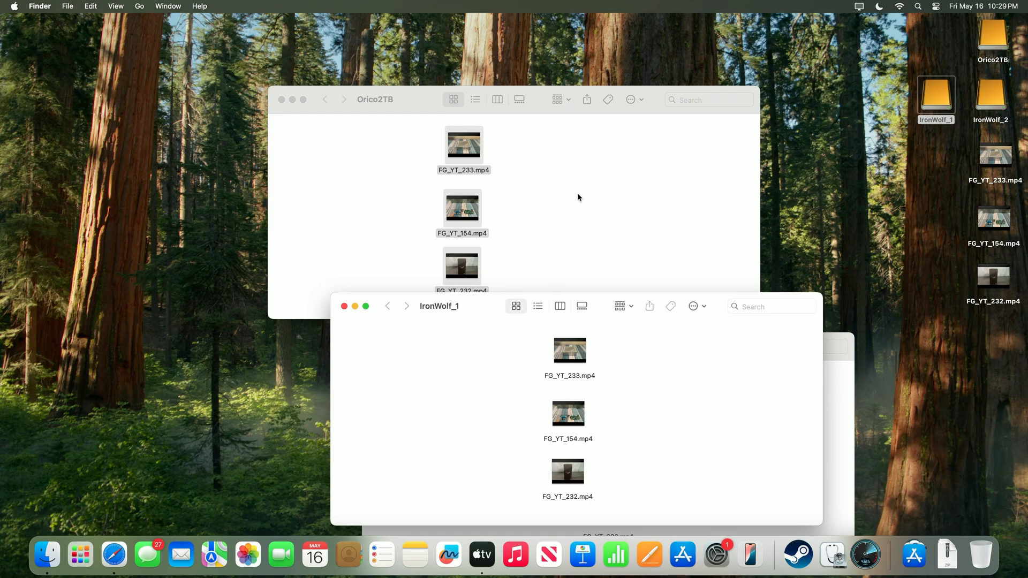
pyautogui.moveTo(403, 165)
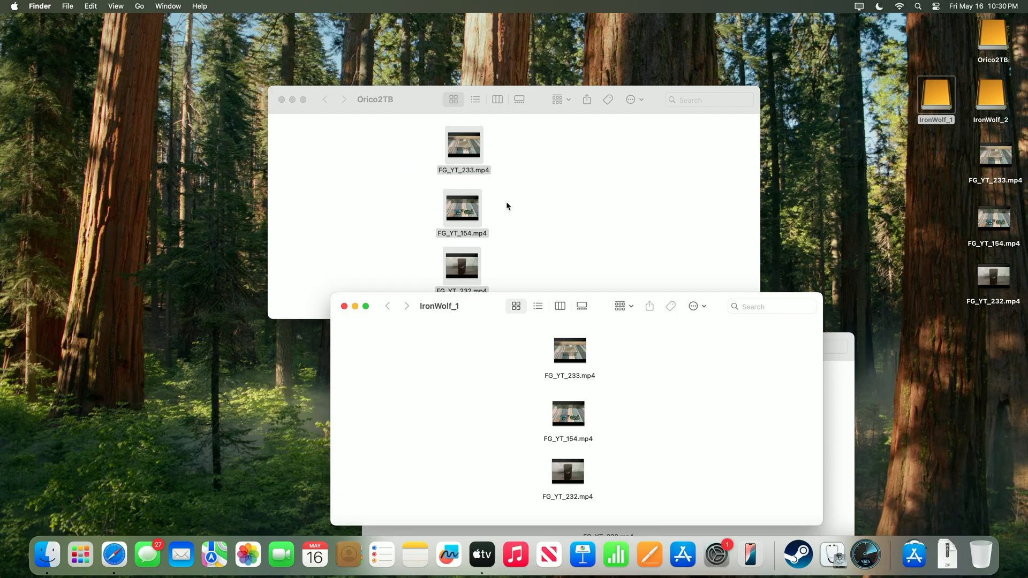
pyautogui.moveTo(598, 378)
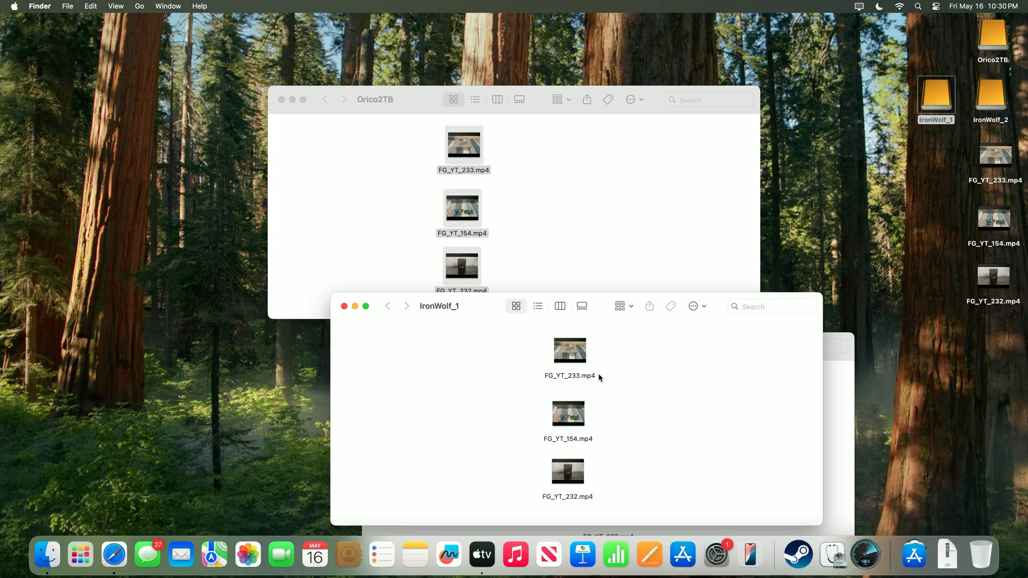
pyautogui.moveTo(615, 380)
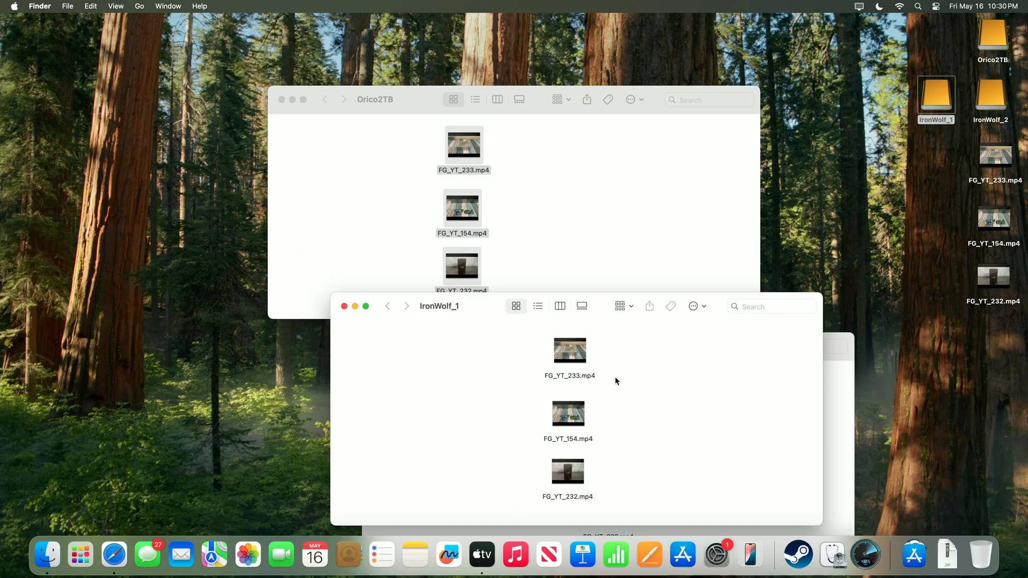
pyautogui.moveTo(578, 209)
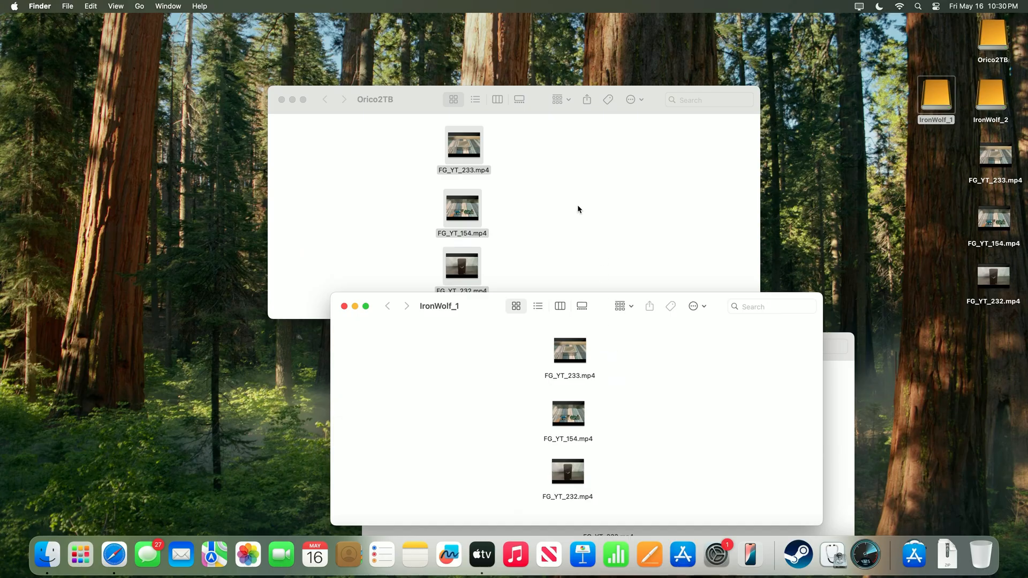
pyautogui.moveTo(626, 449)
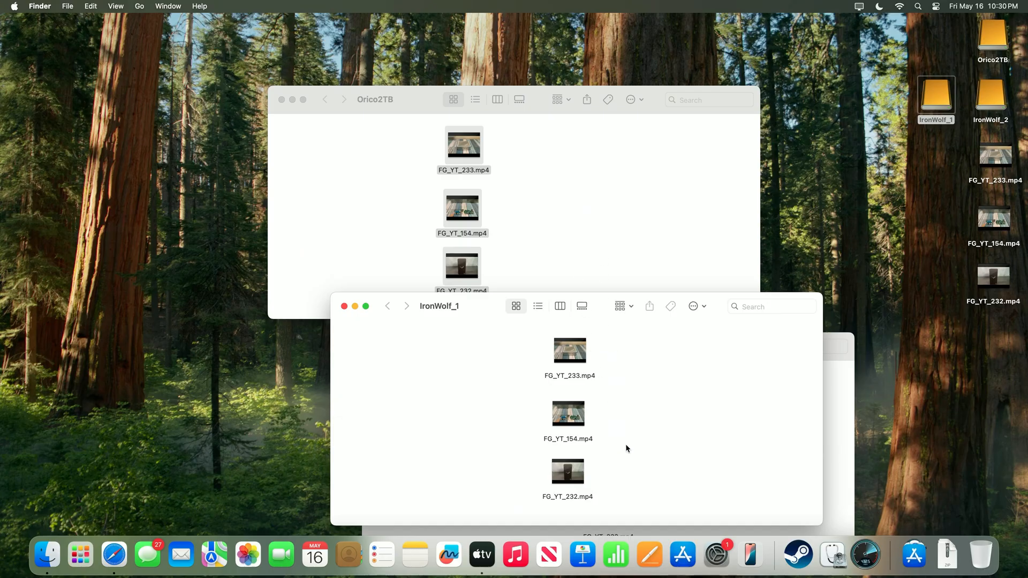